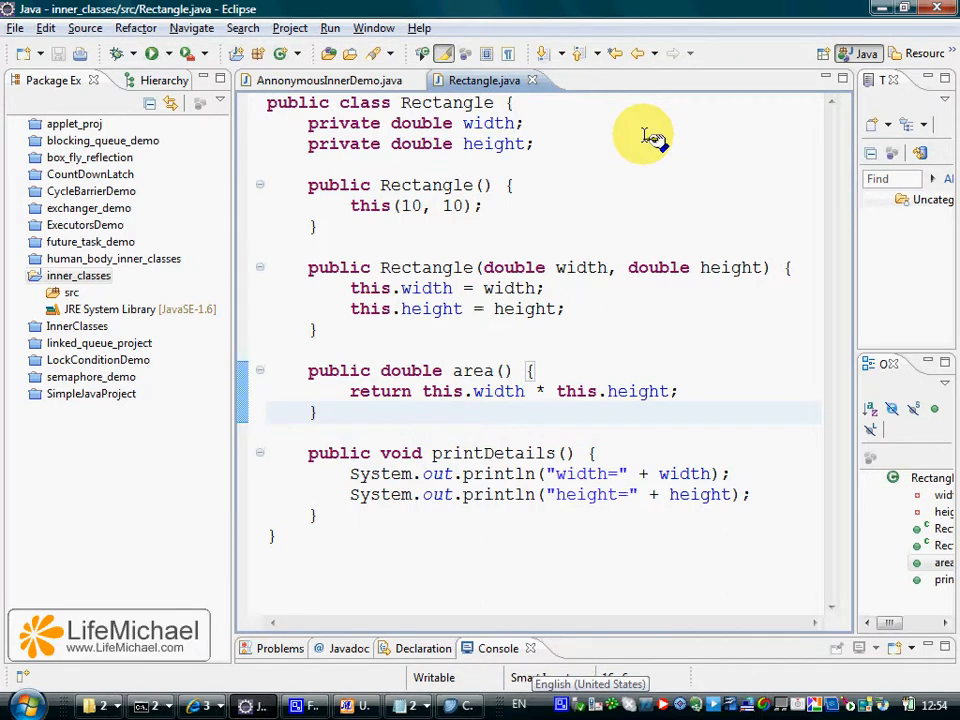
mouse_move(375, 27)
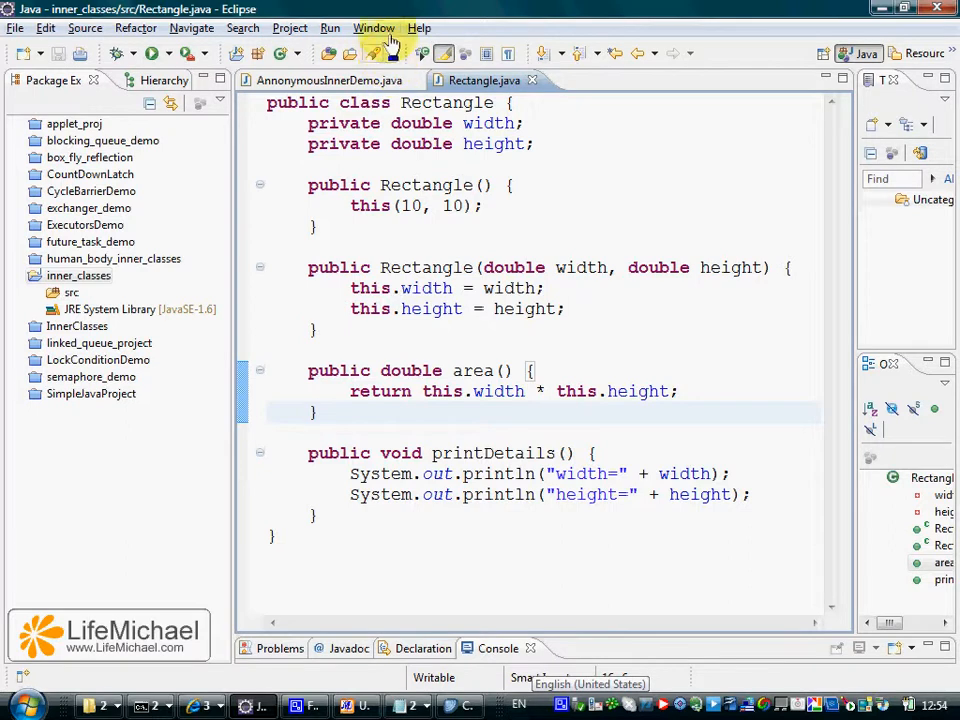
Open the Window menu in the Eclipse menu bar.
click(374, 27)
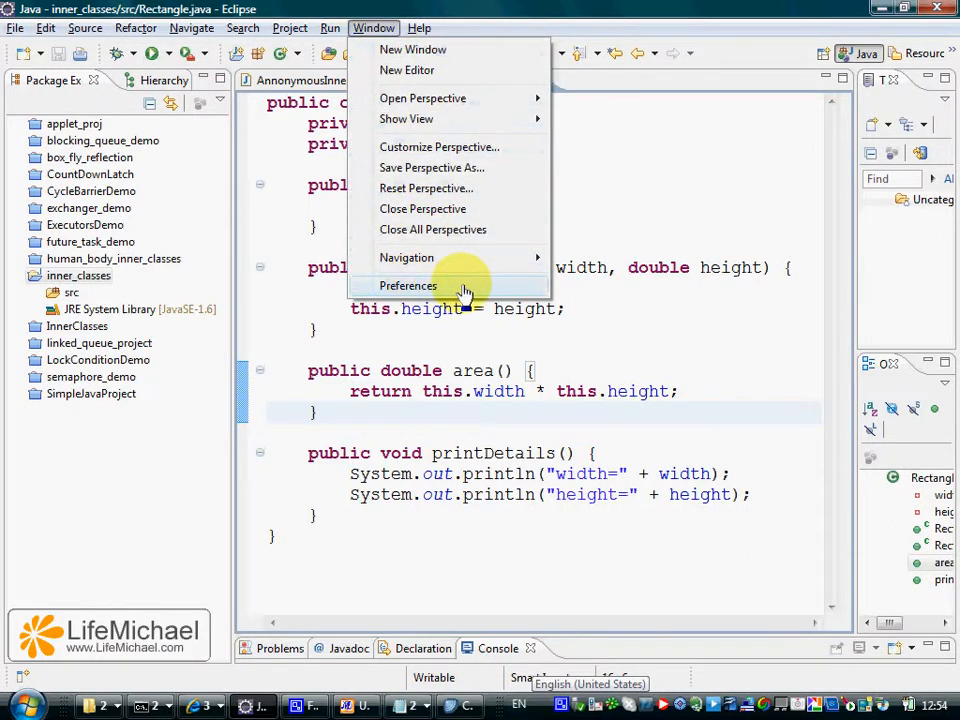
Open Preferences and select Java > Code Style > Formatter.
click(408, 286)
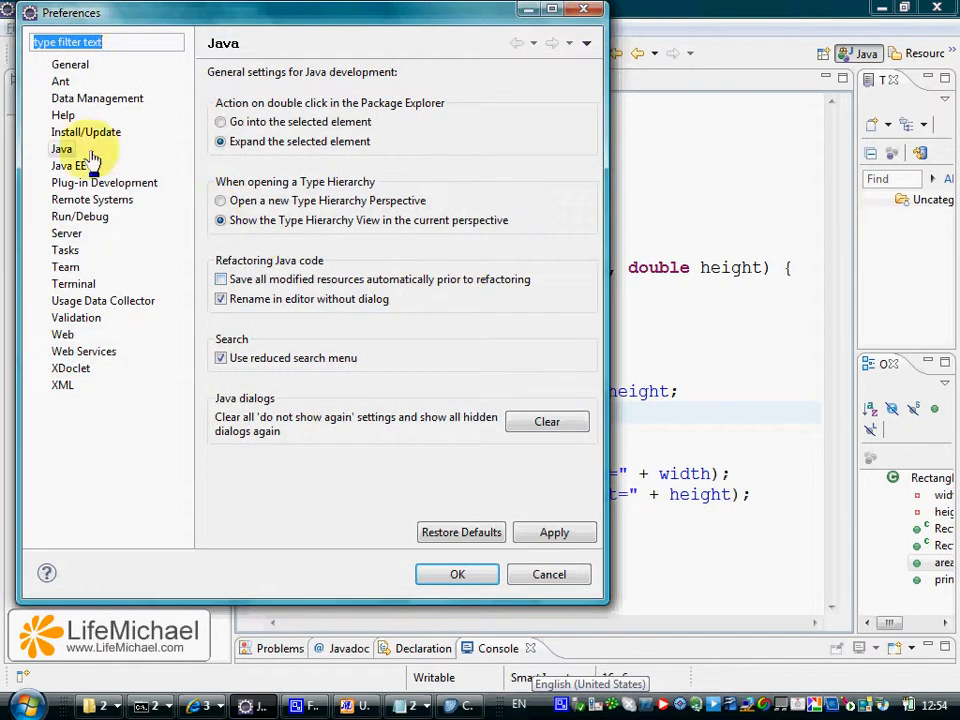
click(42, 149)
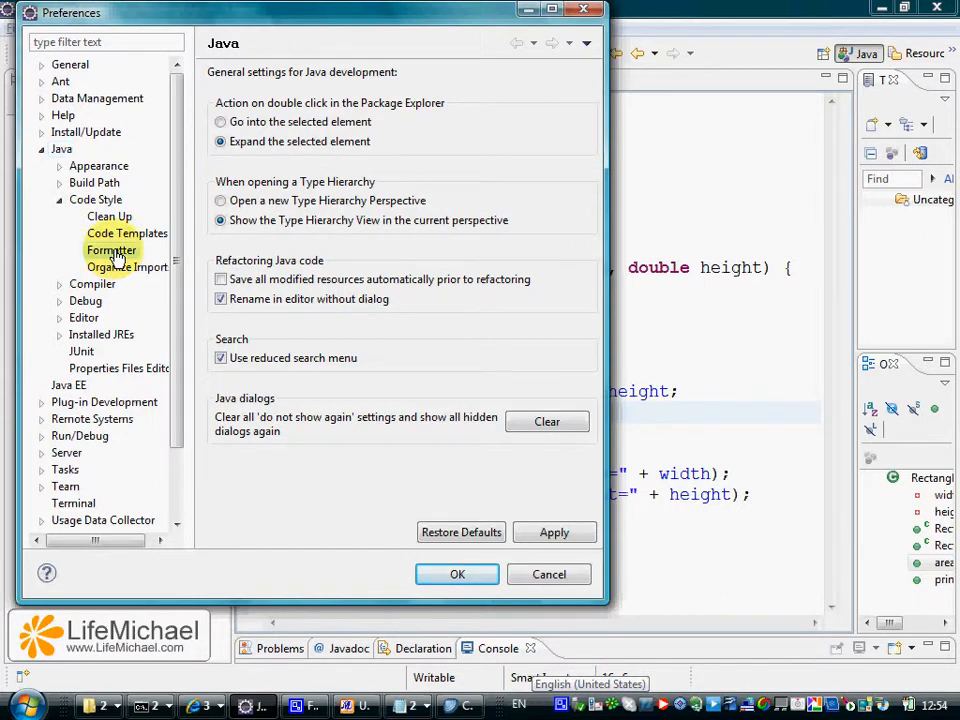
click(111, 250)
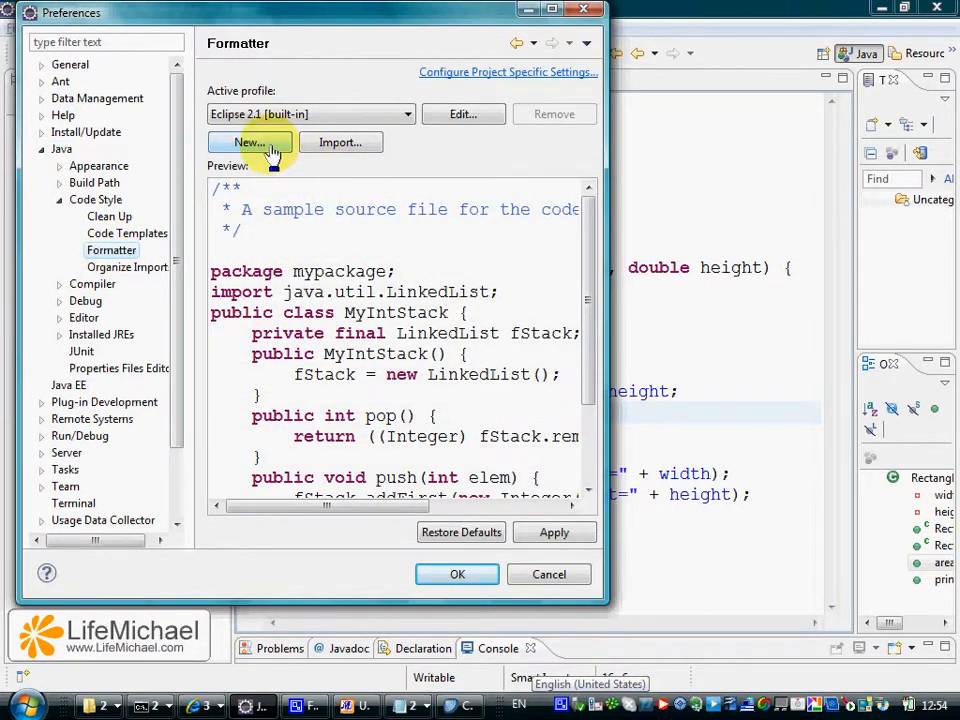
Create the formatter profile 'lifemichaelprofile' based on the built-in Eclipse profile.
click(249, 143)
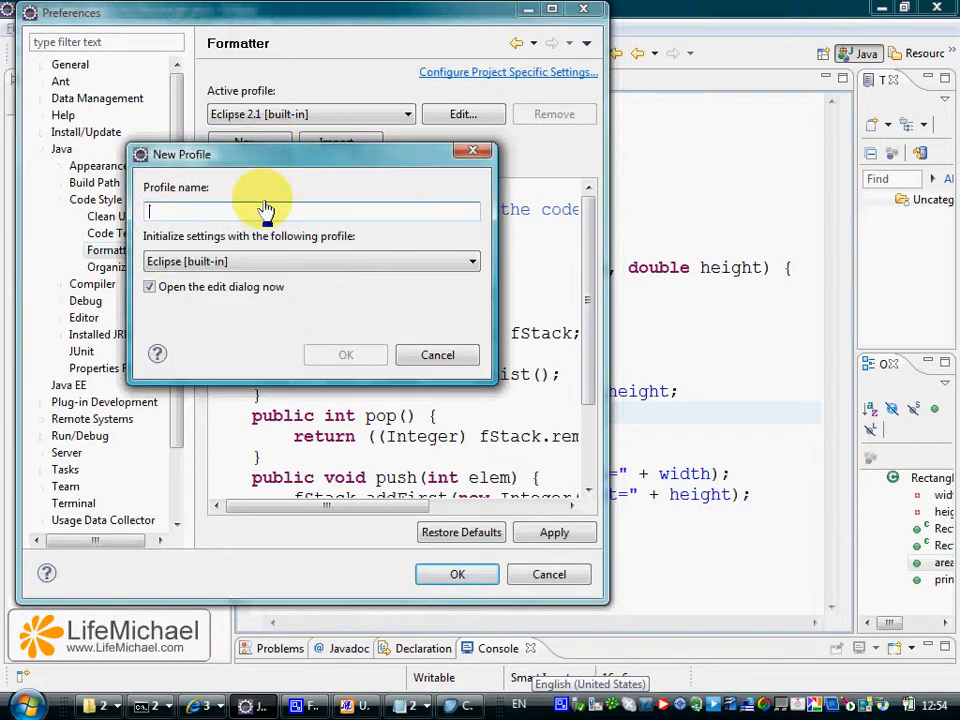
text(lifemichael)
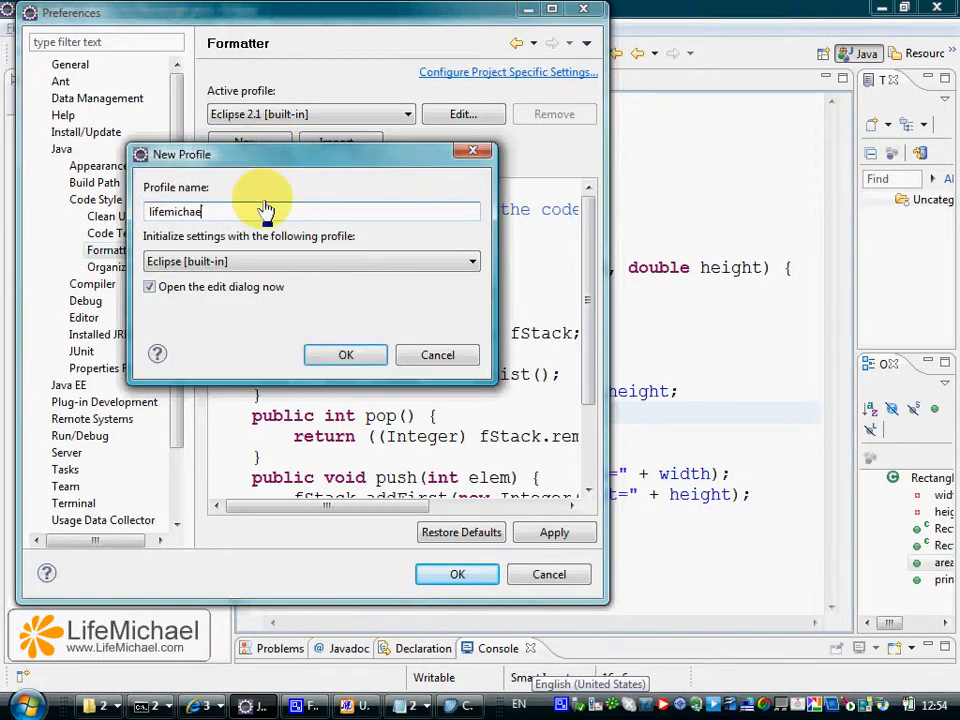
text(profilo)
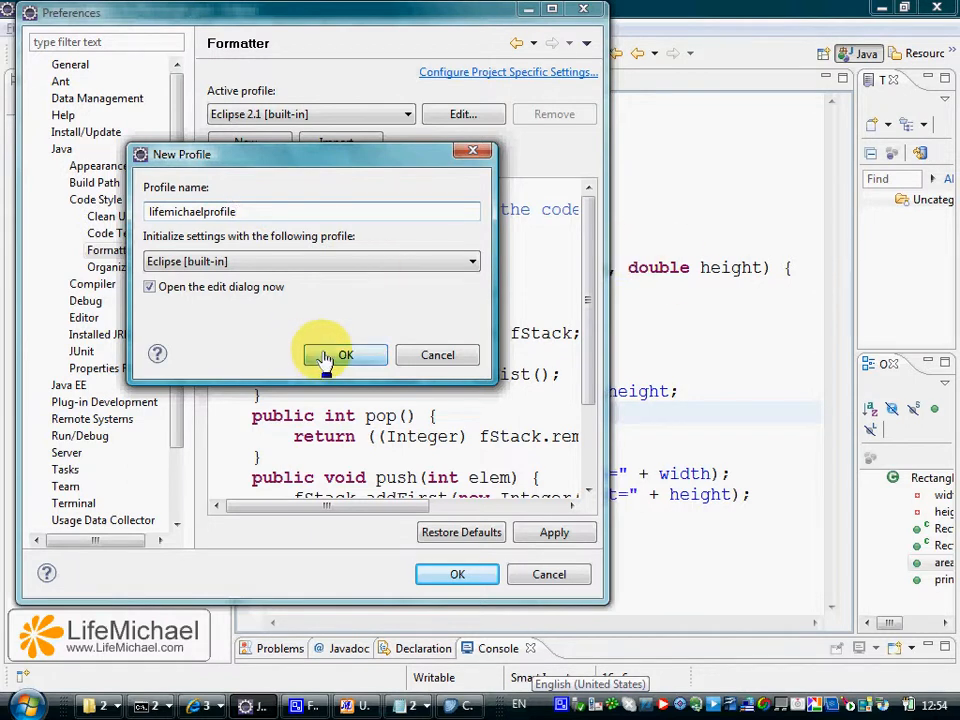
click(345, 355)
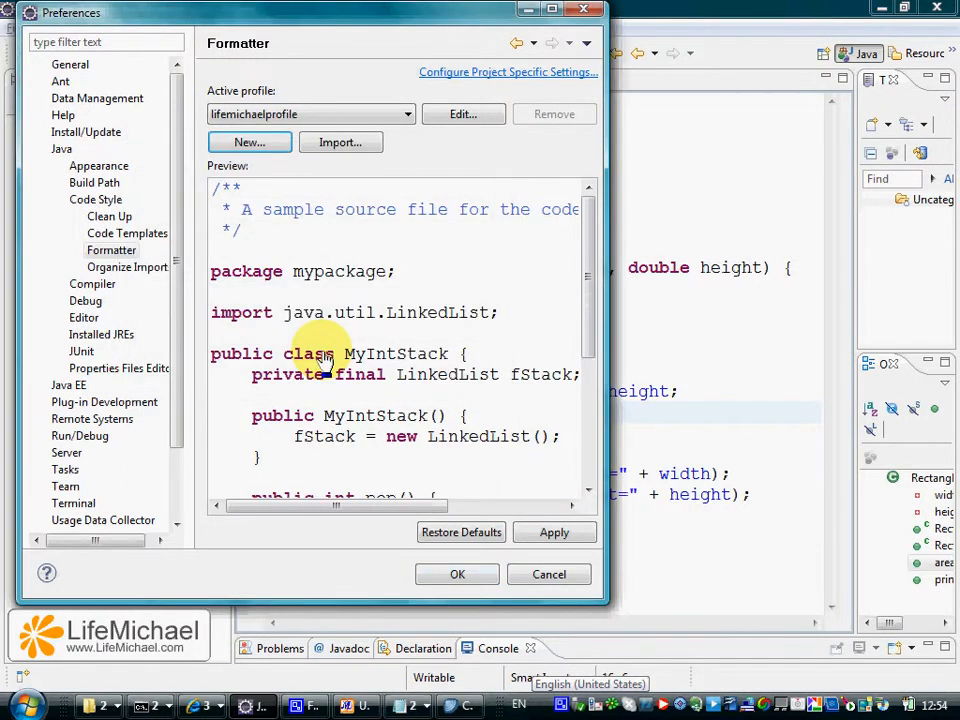
Set declaration brace positions, starting with class declarations, to Next line.
click(462, 113)
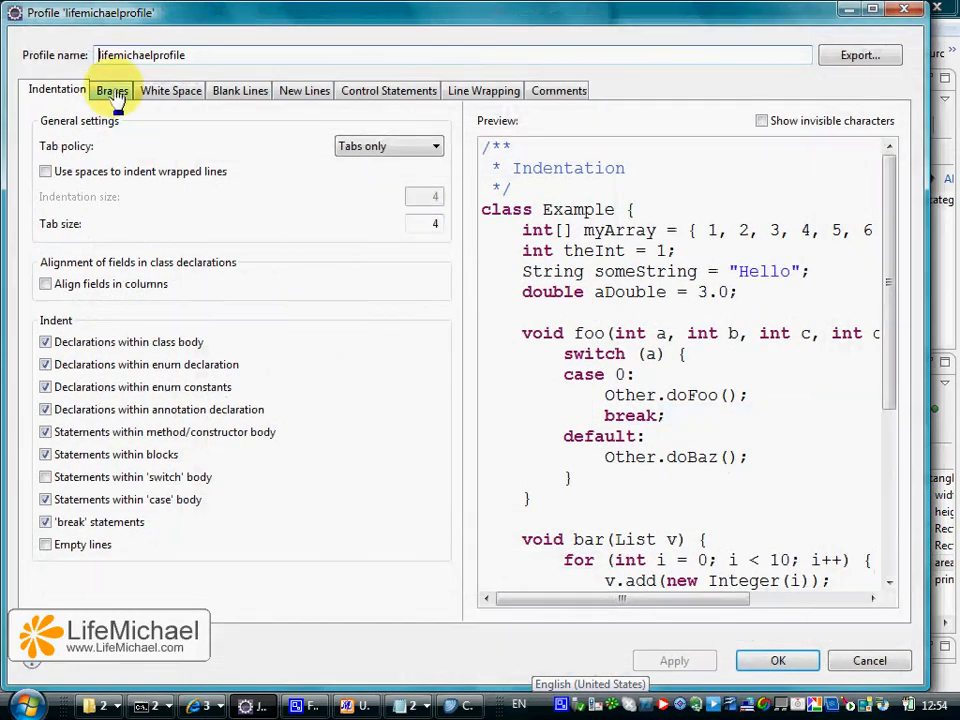
click(113, 90)
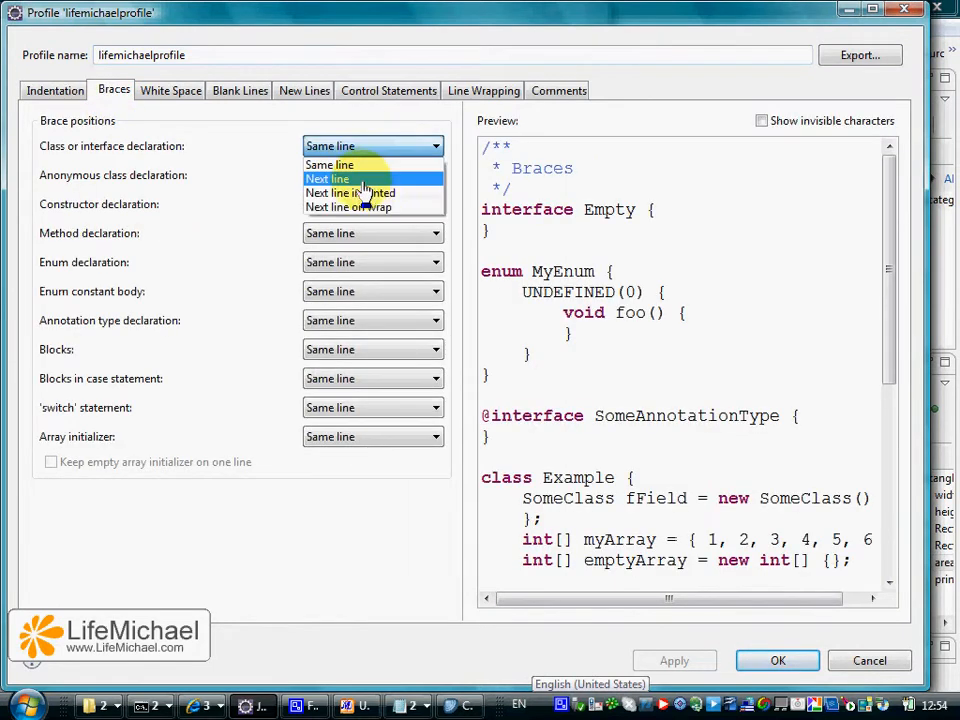
click(327, 178)
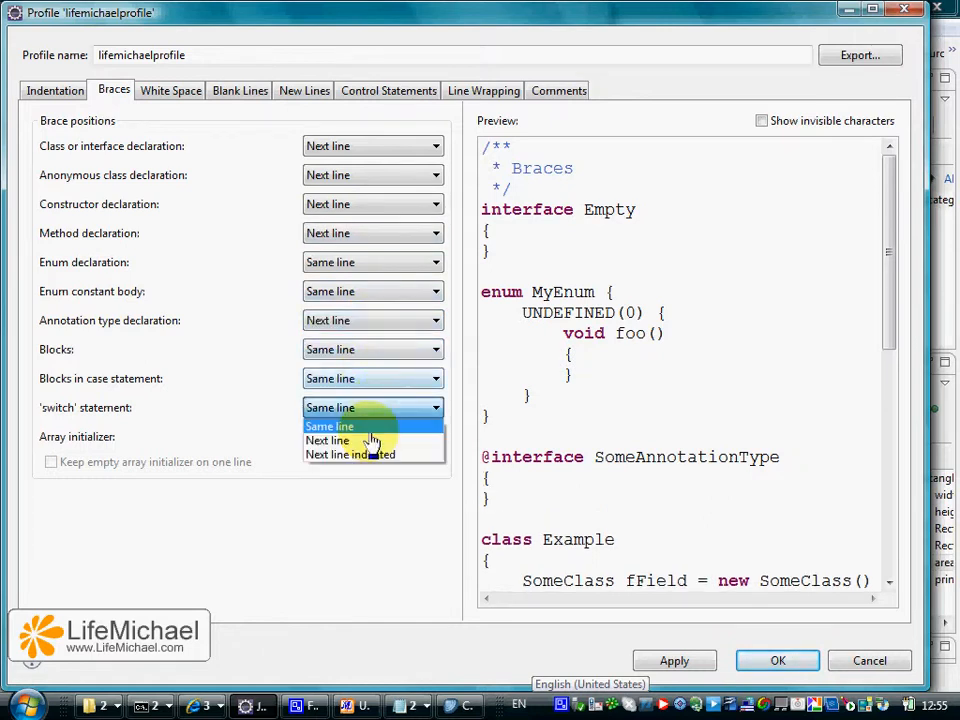
click(171, 90)
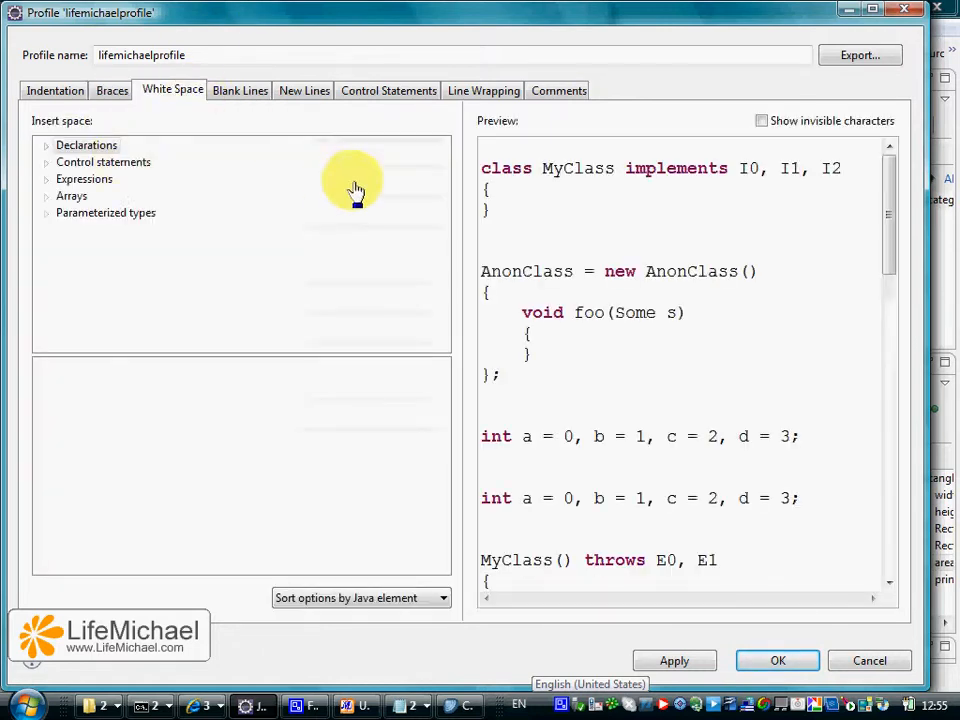
Browse the White Space, Blank Lines, New Lines, Control Statements, Line Wrapping and Comments tabs.
click(45, 145)
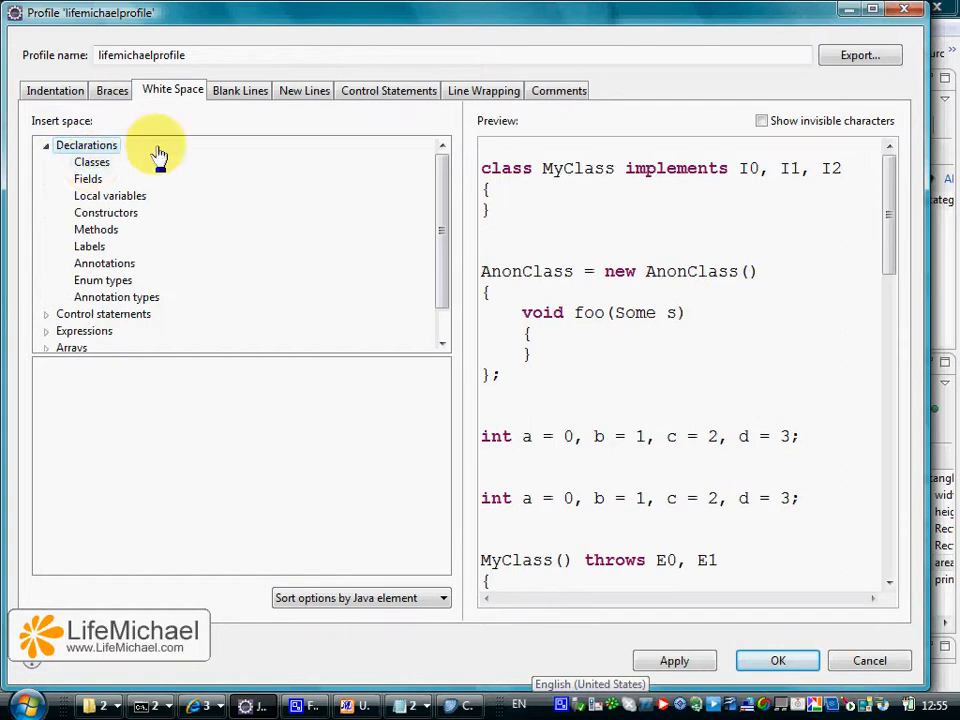
click(240, 90)
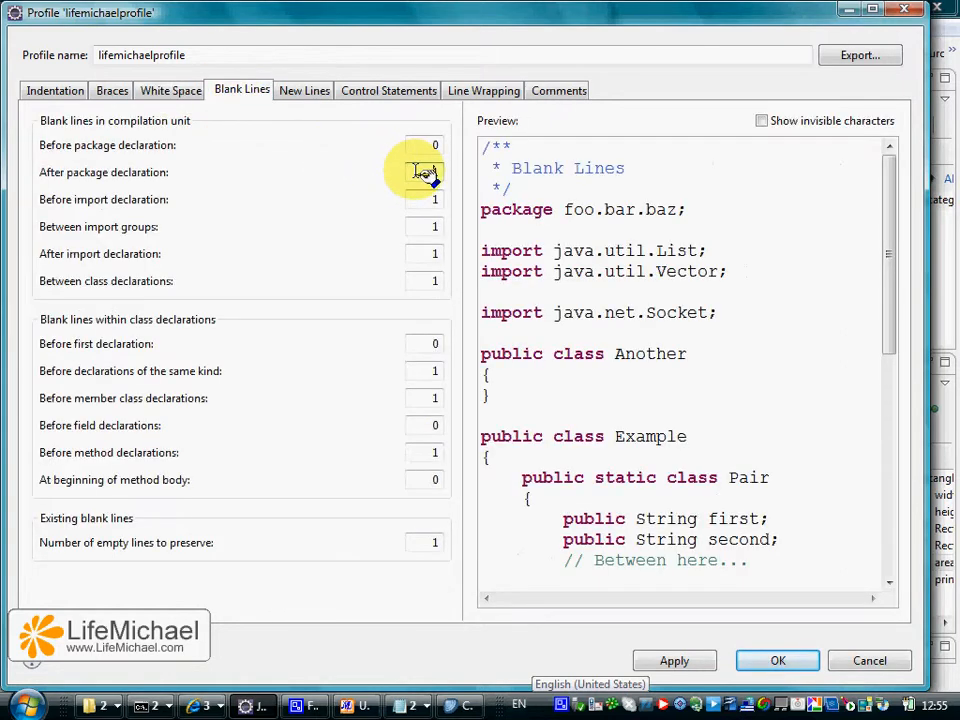
click(305, 90)
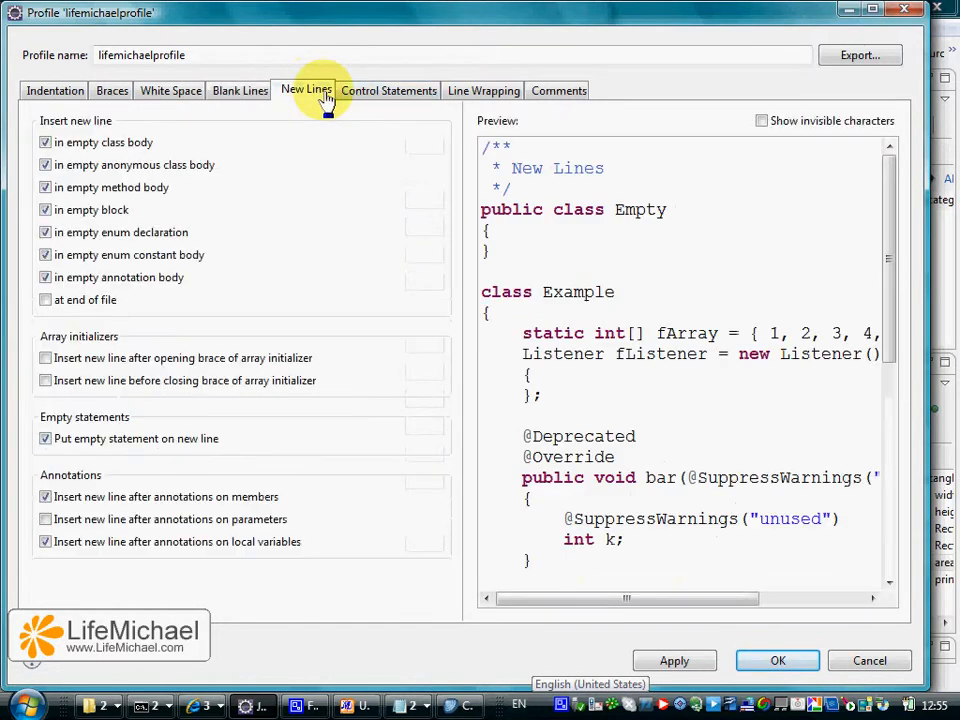
click(389, 90)
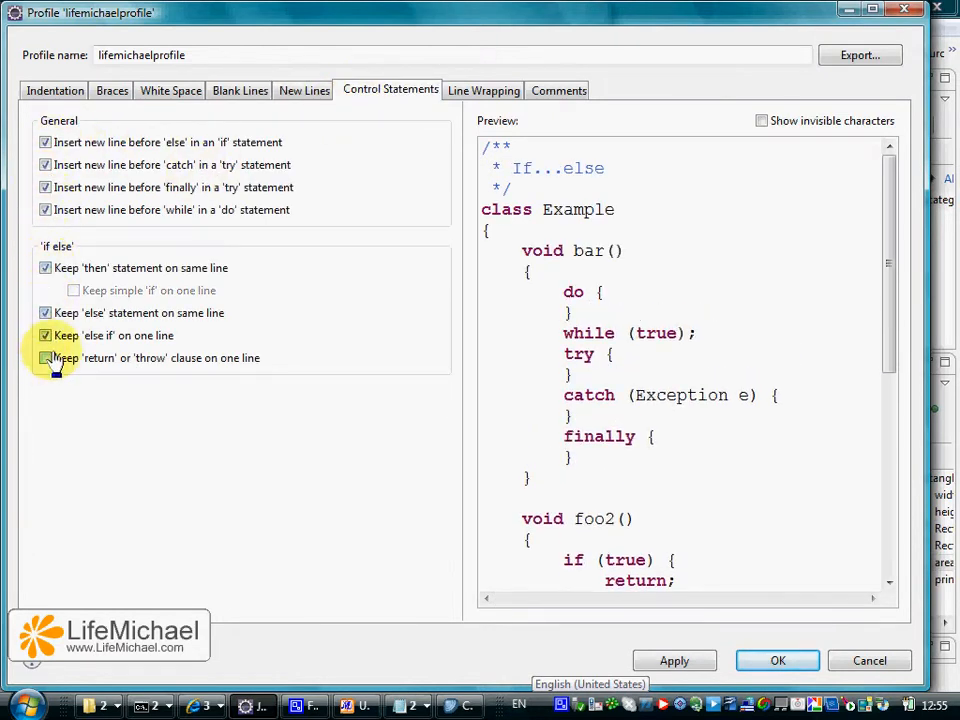
click(483, 90)
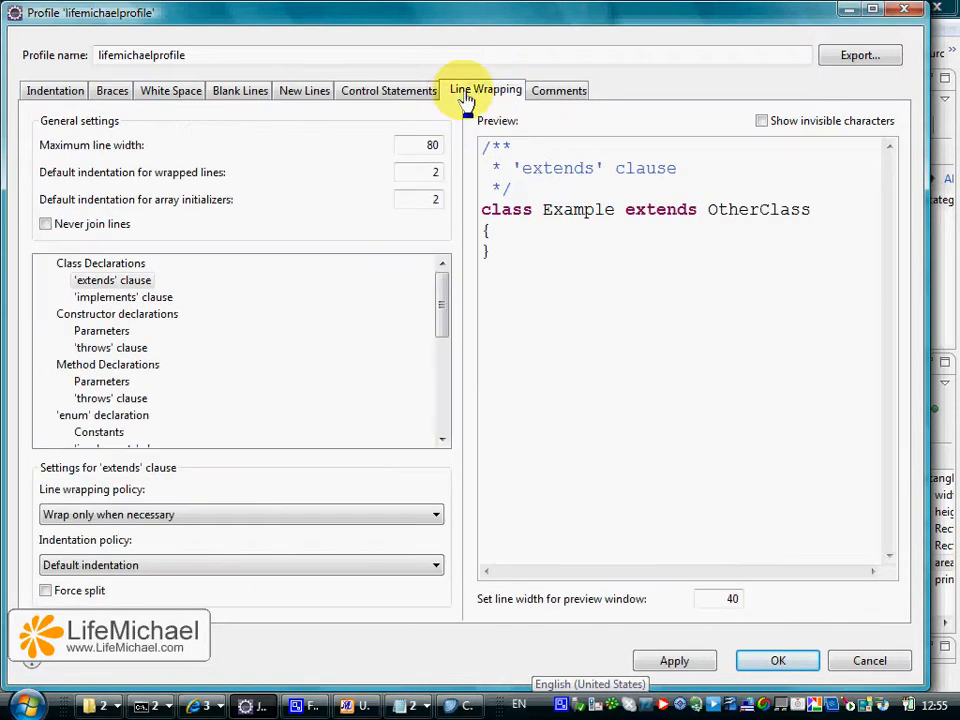
click(558, 90)
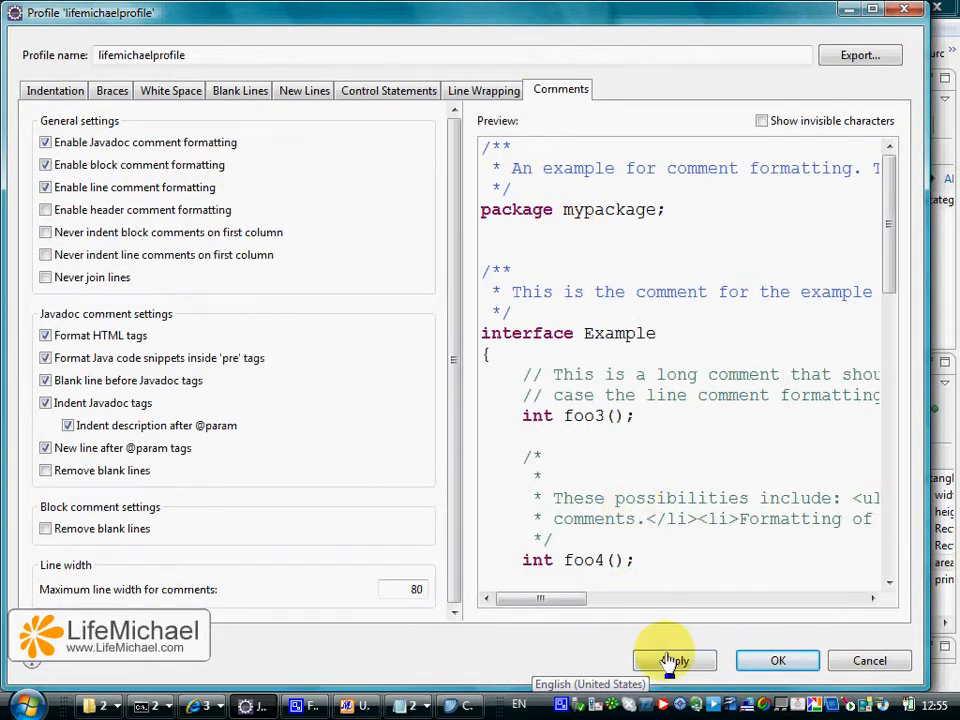
Apply and save lifemichaelprofile, then confirm and close Preferences with OK.
click(674, 660)
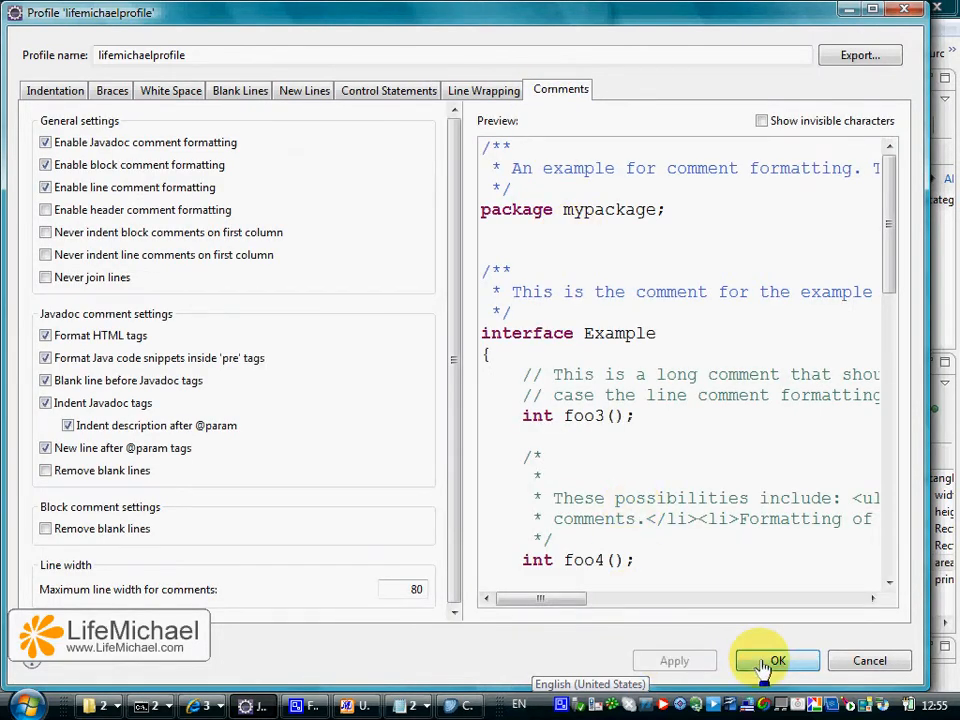
click(777, 661)
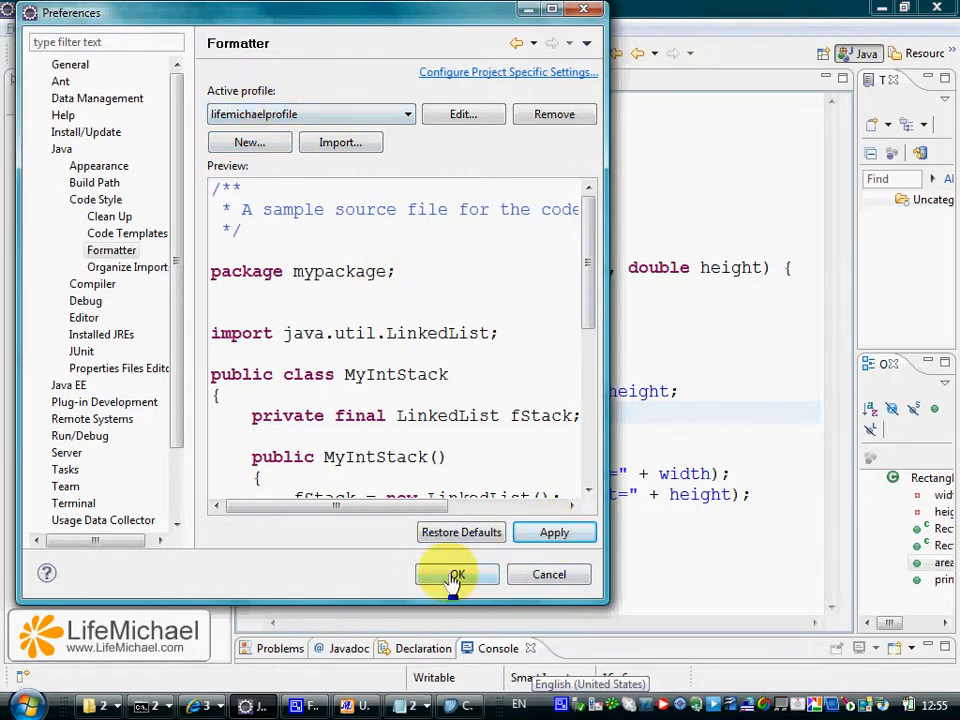
click(456, 574)
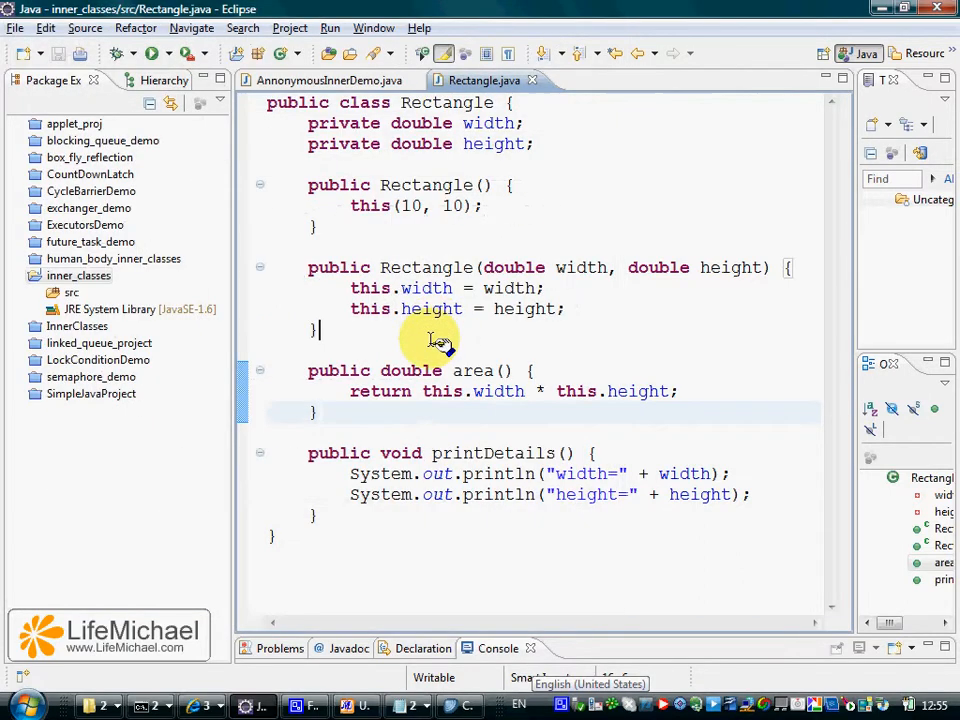